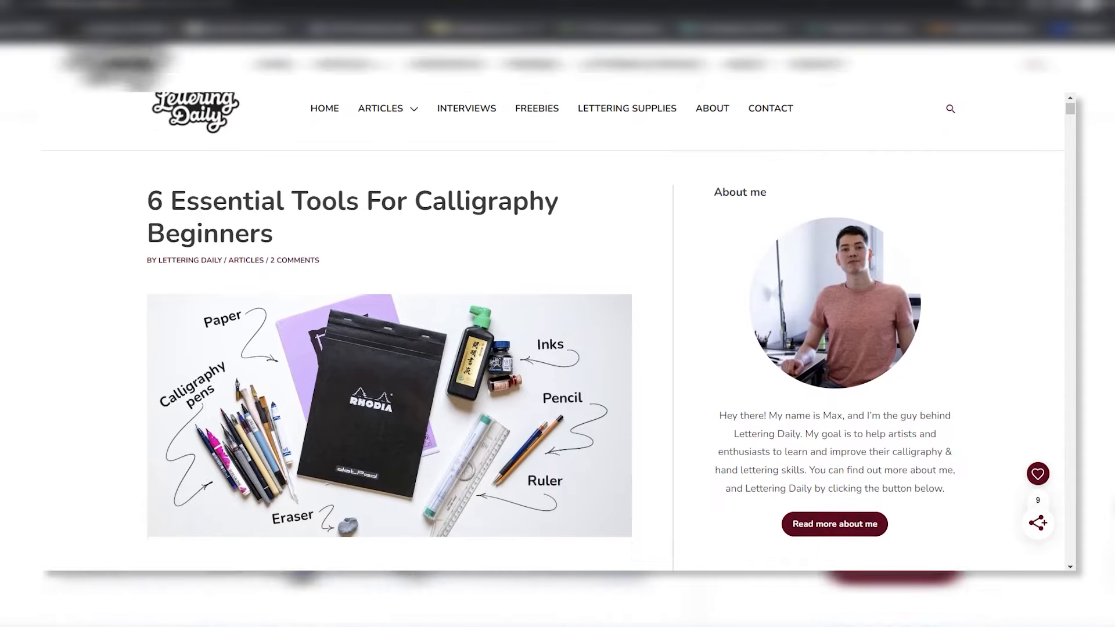
pyautogui.scroll(-3)
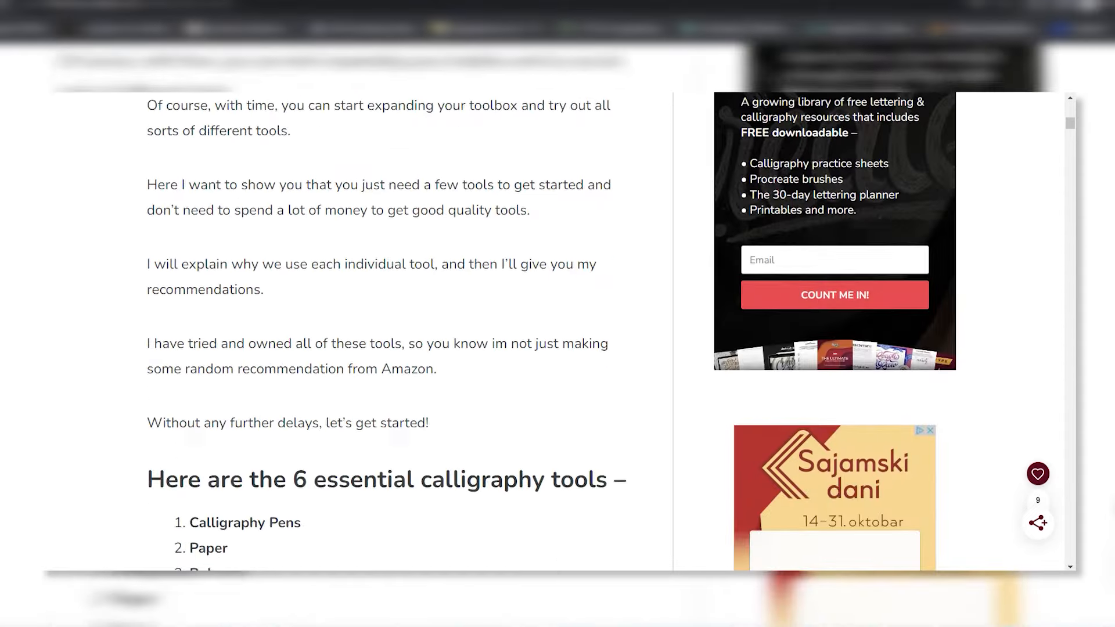
pyautogui.scroll(-3)
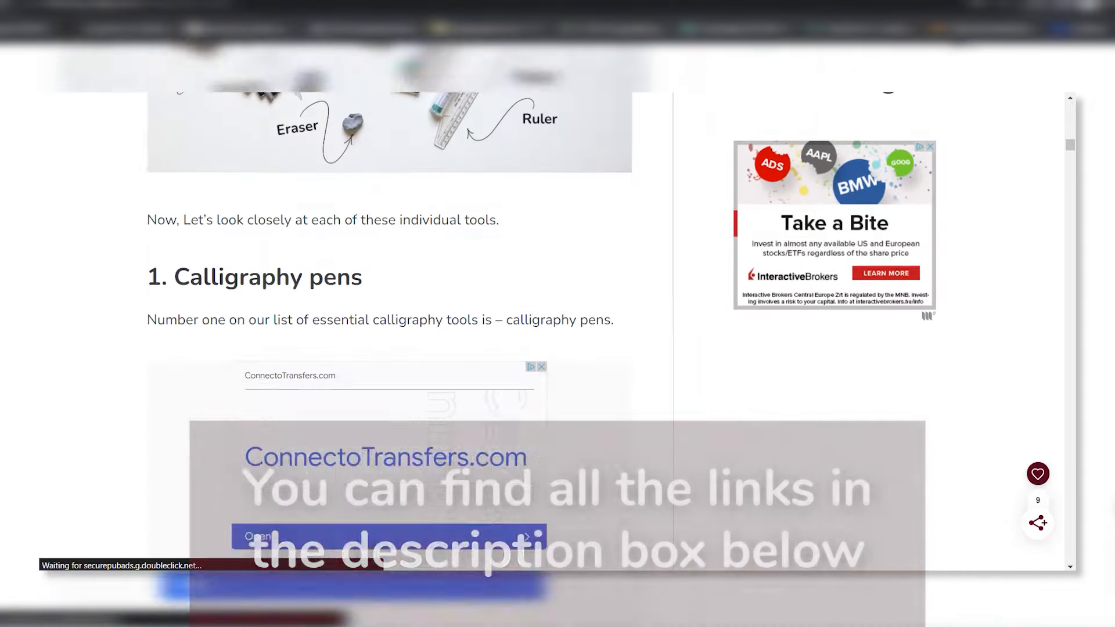
pyautogui.scroll(-3)
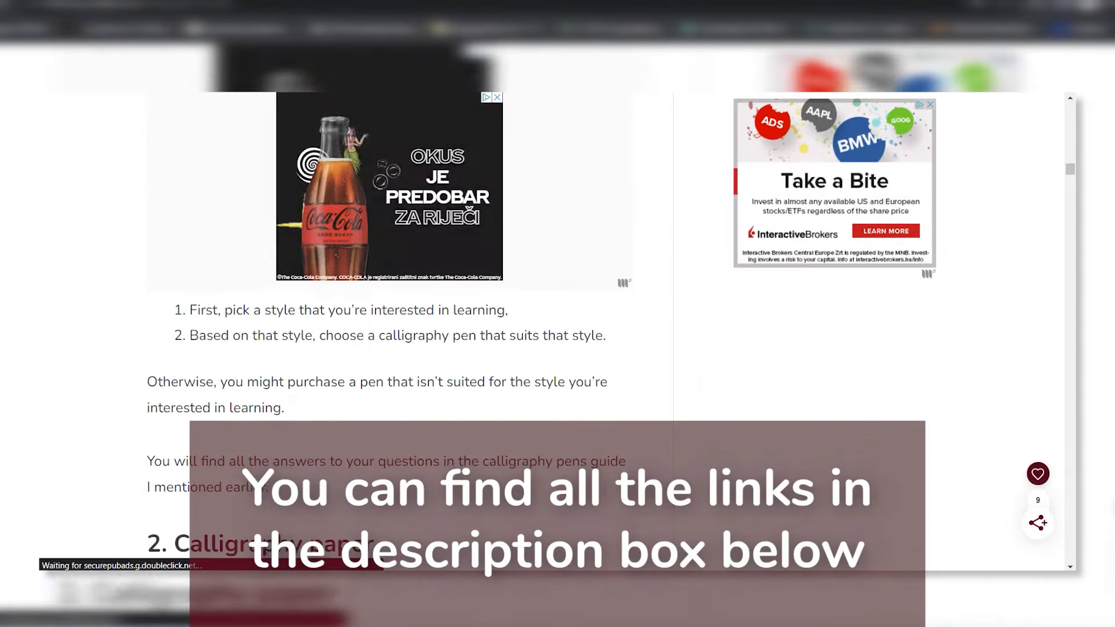
pyautogui.scroll(-3)
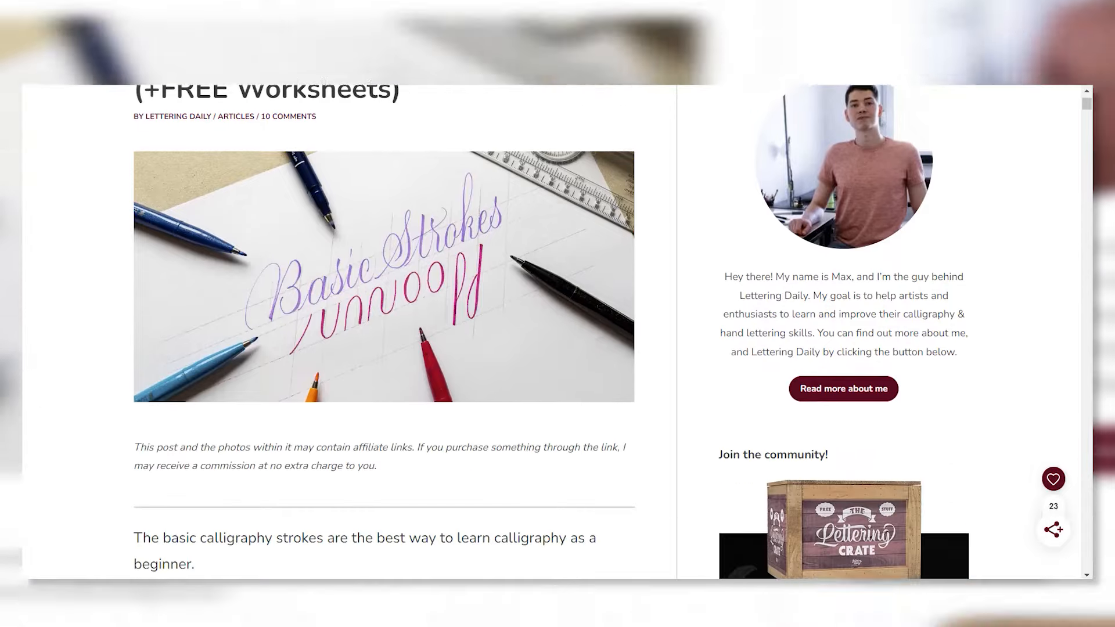
pyautogui.scroll(-3)
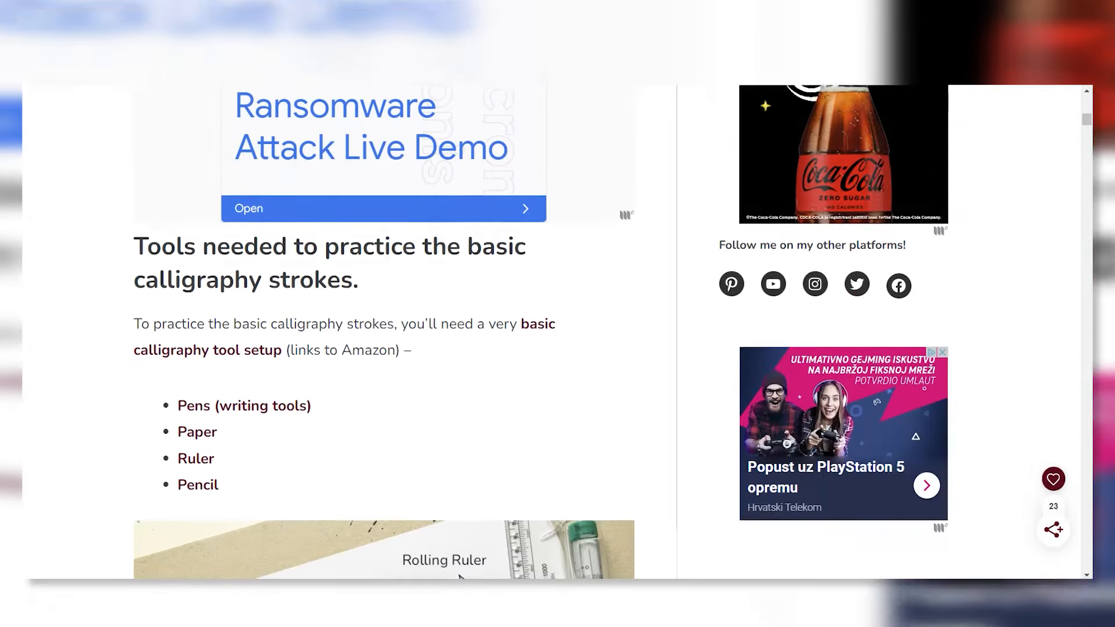
pyautogui.scroll(-3)
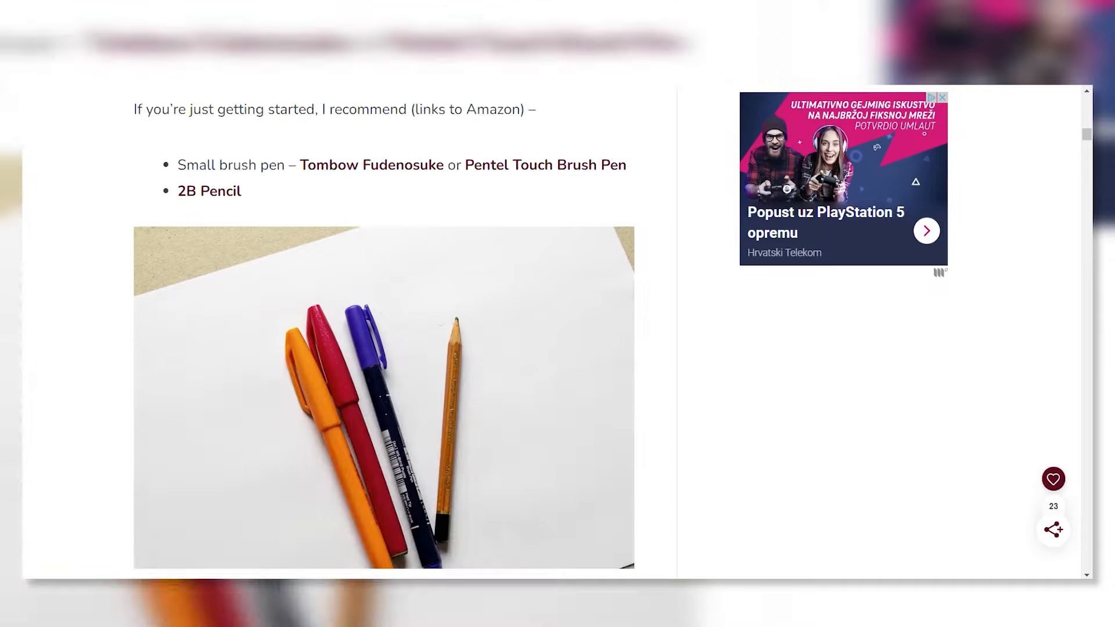